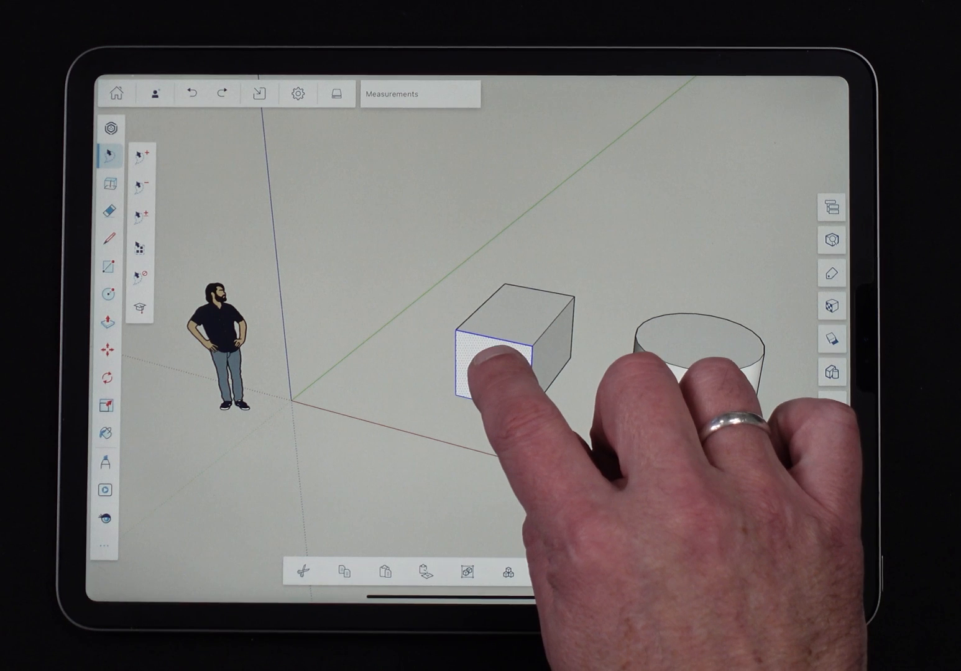
Select the whole box — all connected faces and edges — via its front face
left_click(495, 363)
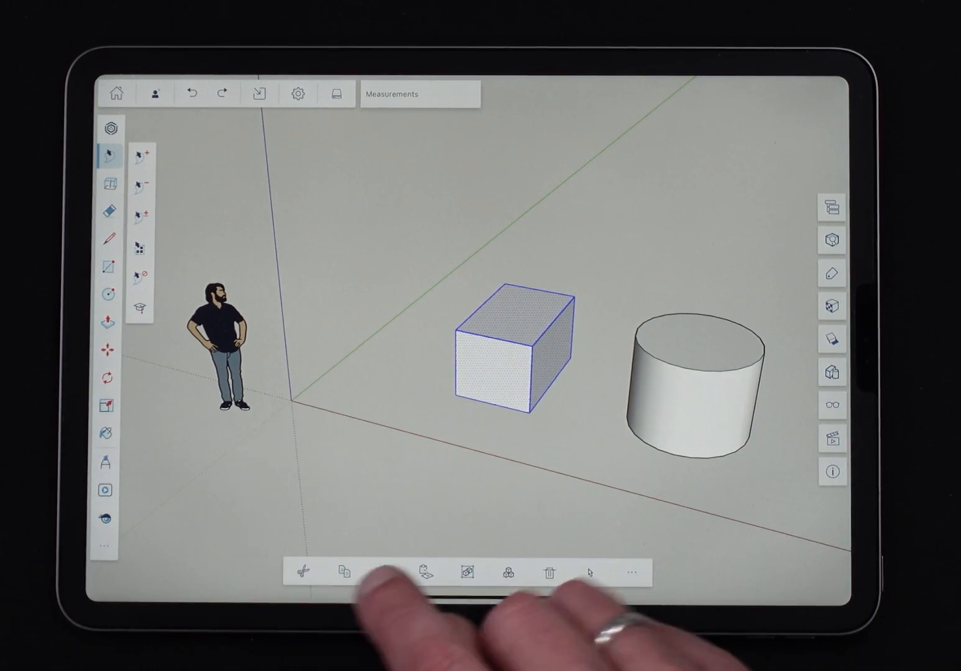
Select the grouped cylinder, clear the selection, then leave only the box's front face selected
left_click(696, 386)
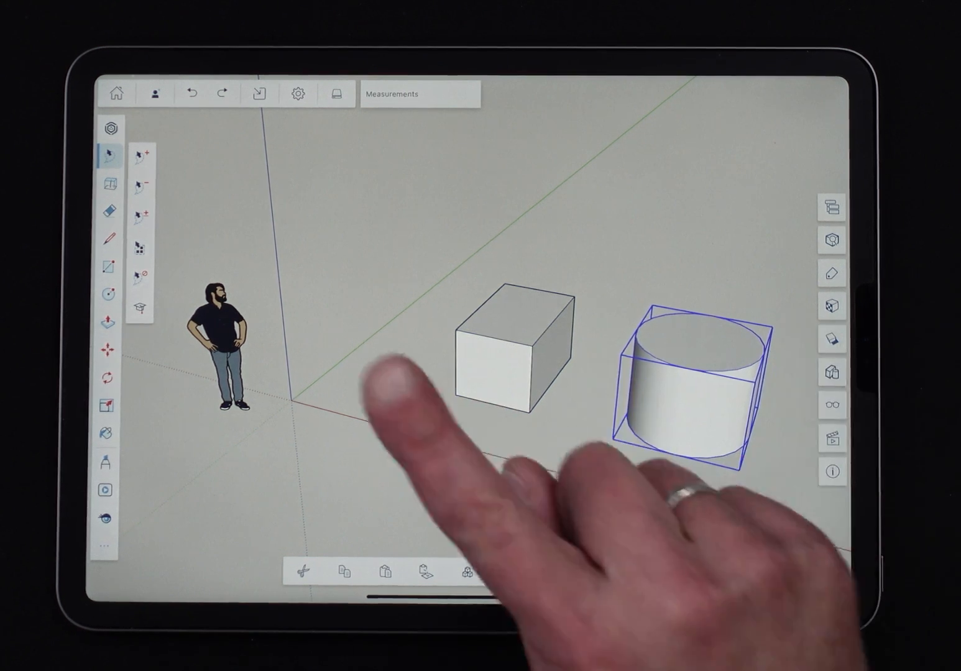
left_click(684, 404)
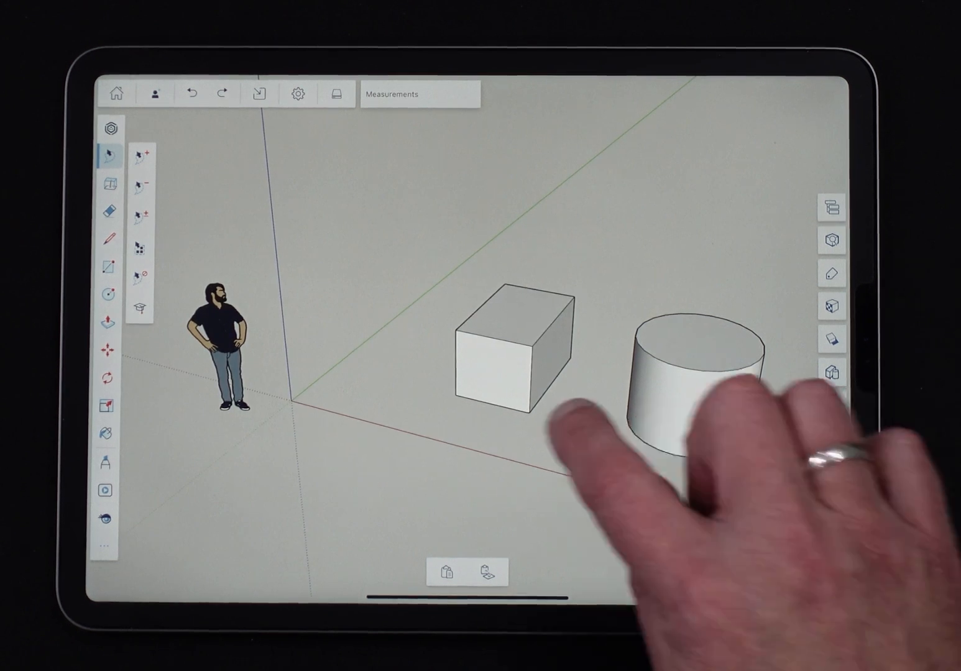
left_click(491, 373)
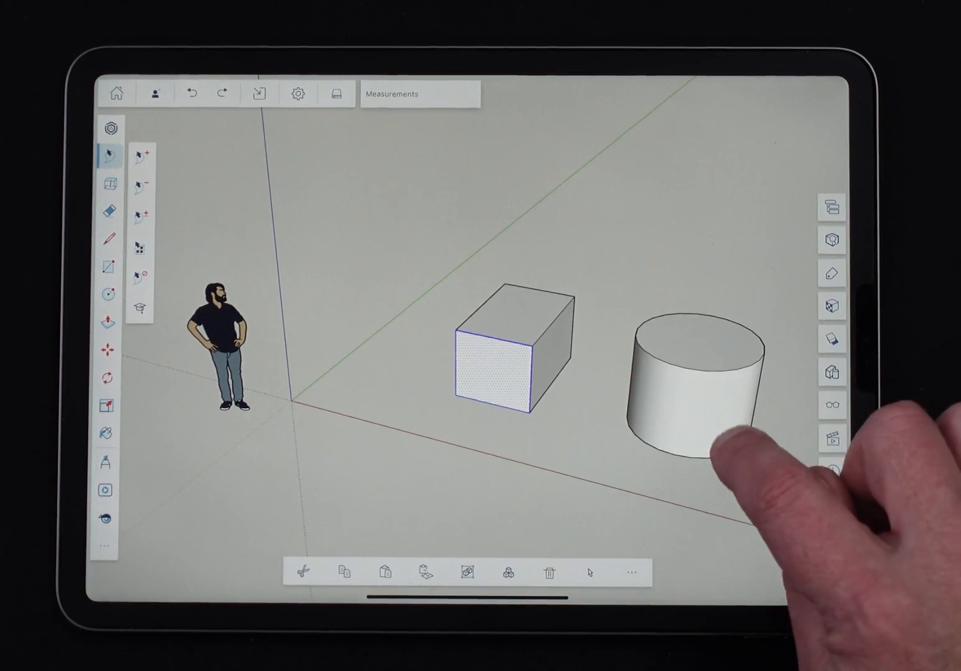